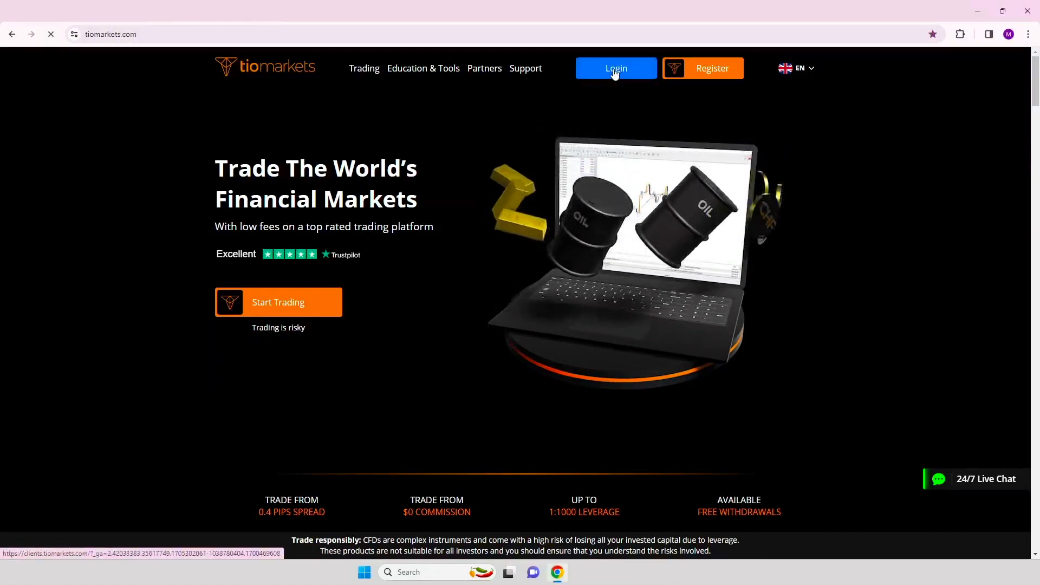
# Sign in from the TIOmarkets homepage to reach the trader dashboard.
pyautogui.click(615, 68)
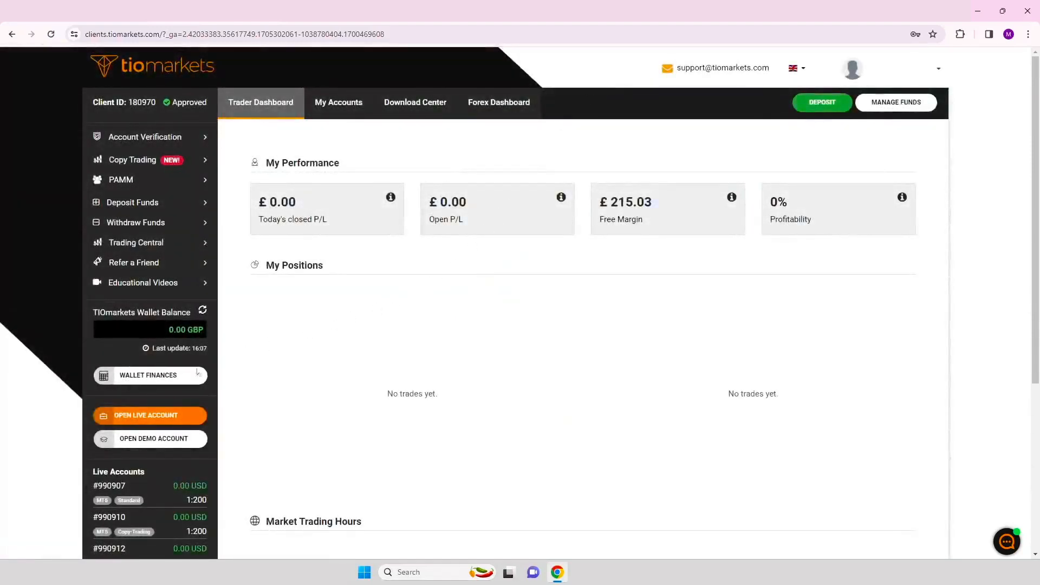
# Submit a live Copy Trading account on MT5 in EUR with 1:200 leverage and return to the portal.
pyautogui.click(149, 415)
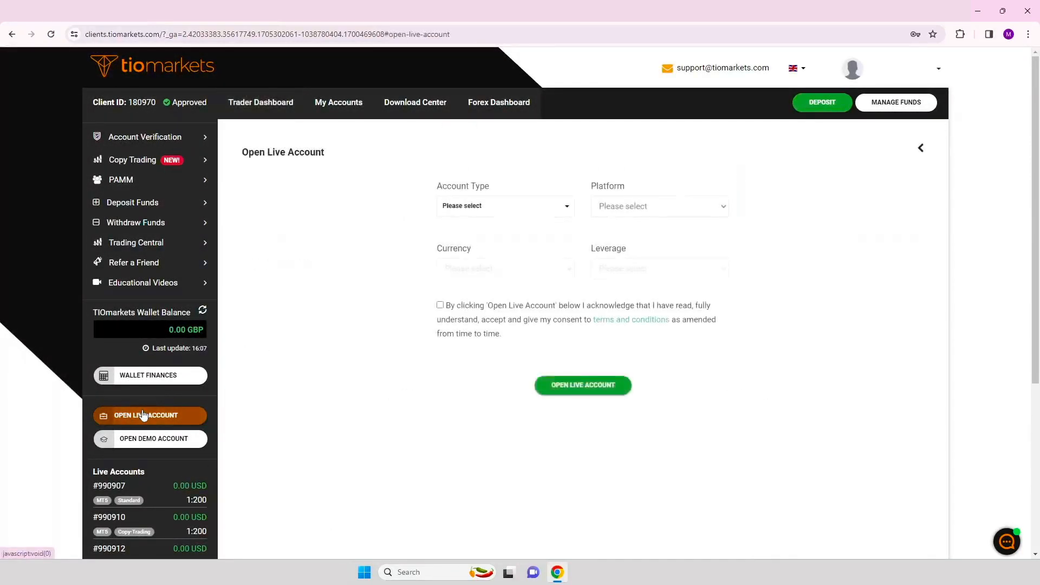
pyautogui.moveTo(434, 241)
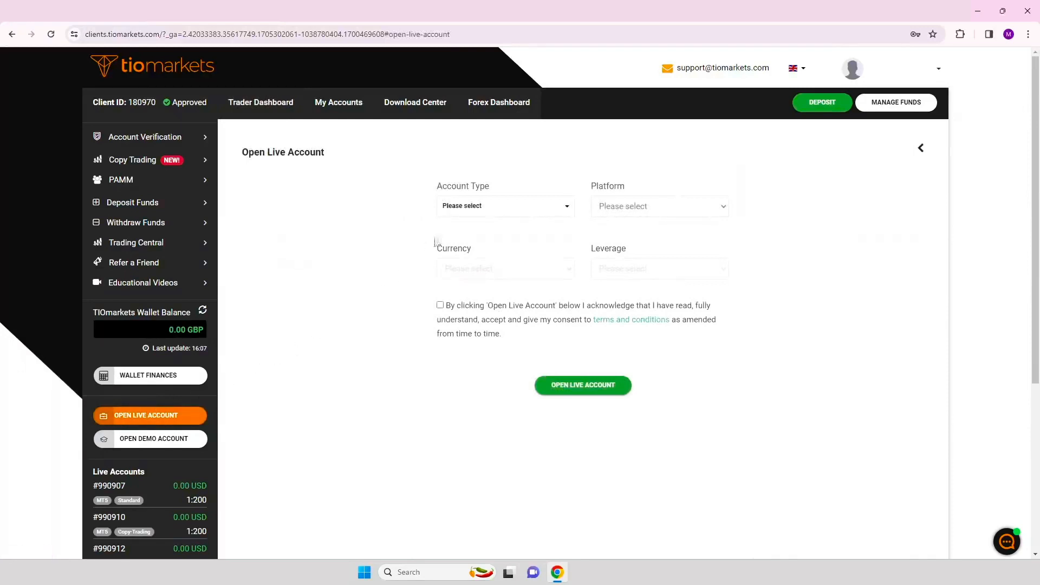
pyautogui.click(504, 206)
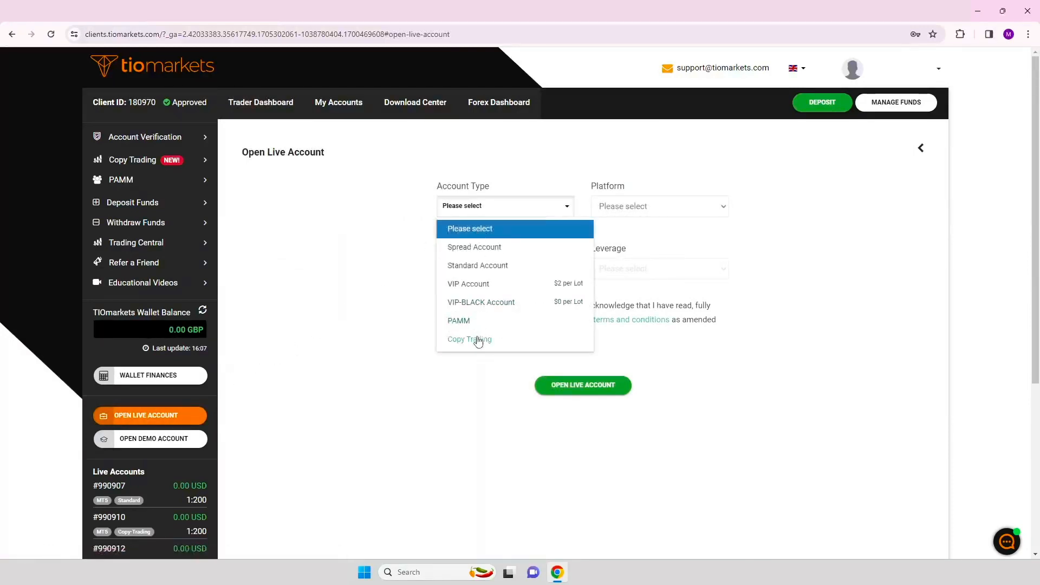
pyautogui.click(469, 339)
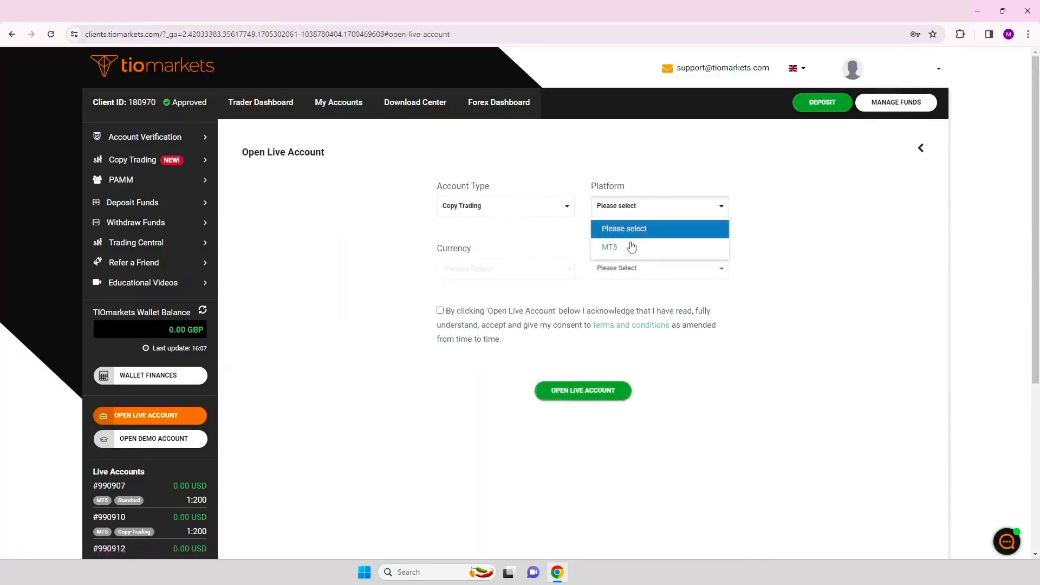
pyautogui.click(505, 268)
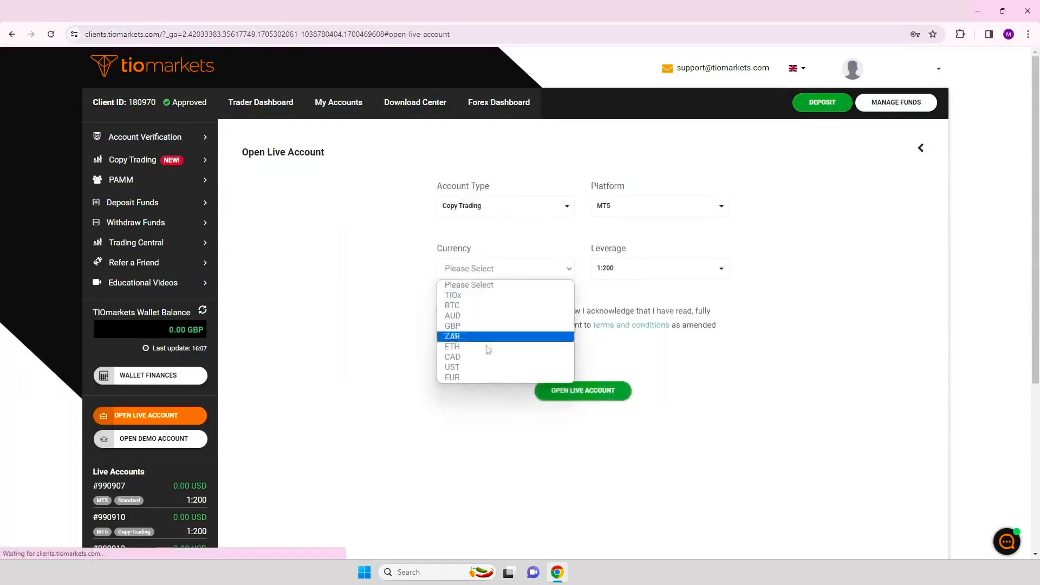
pyautogui.click(657, 268)
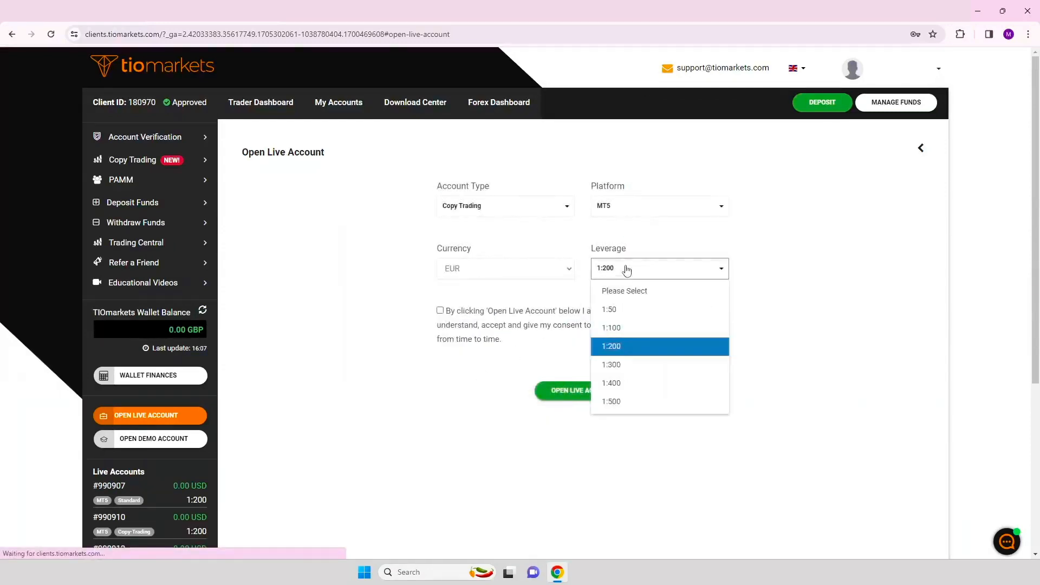
pyautogui.click(438, 311)
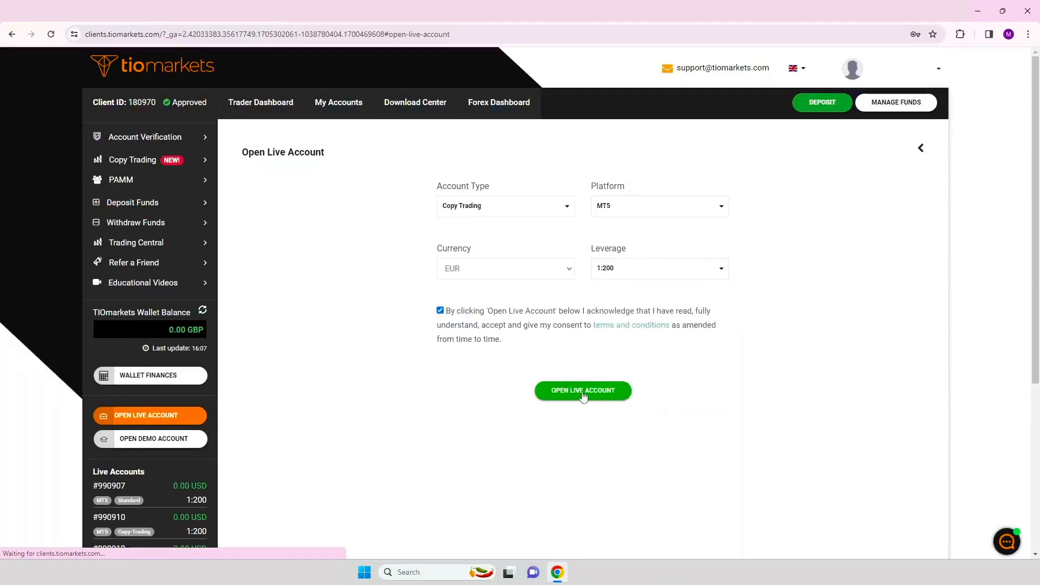
pyautogui.click(582, 390)
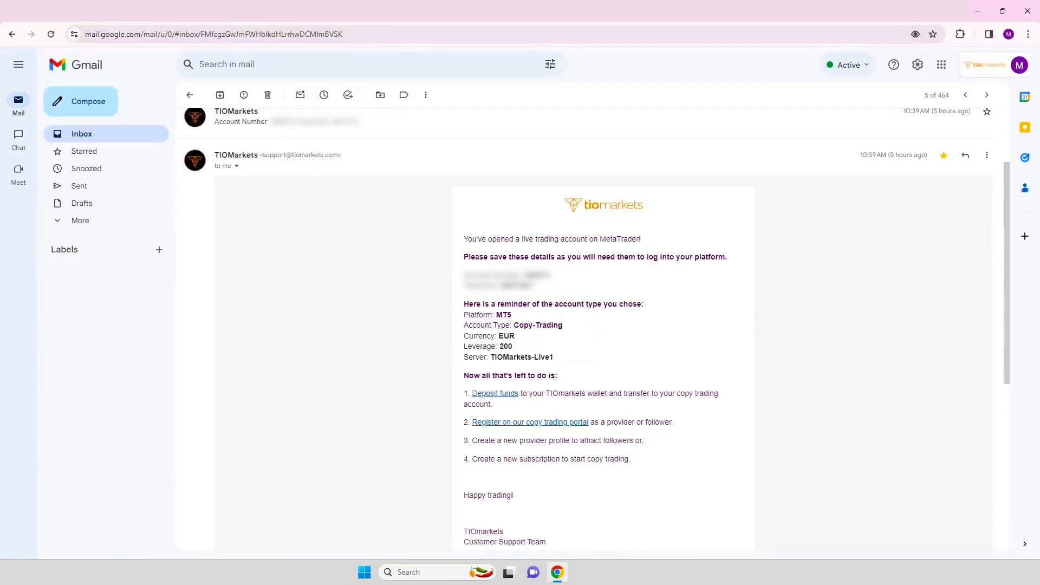
pyautogui.click(530, 422)
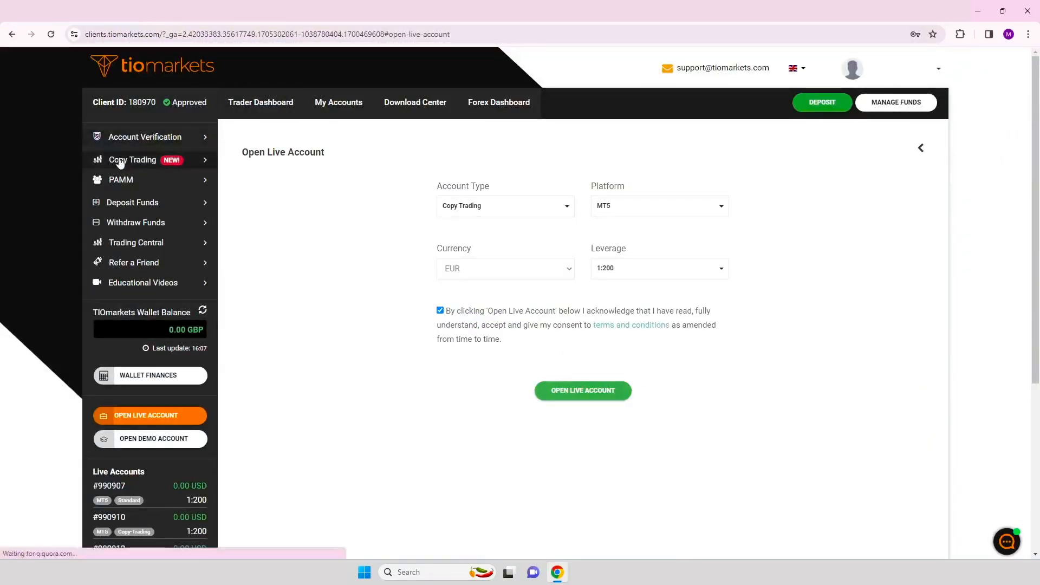
# Browse the Copy Trading page's provider rankings and search list, returning to the top.
pyautogui.click(132, 160)
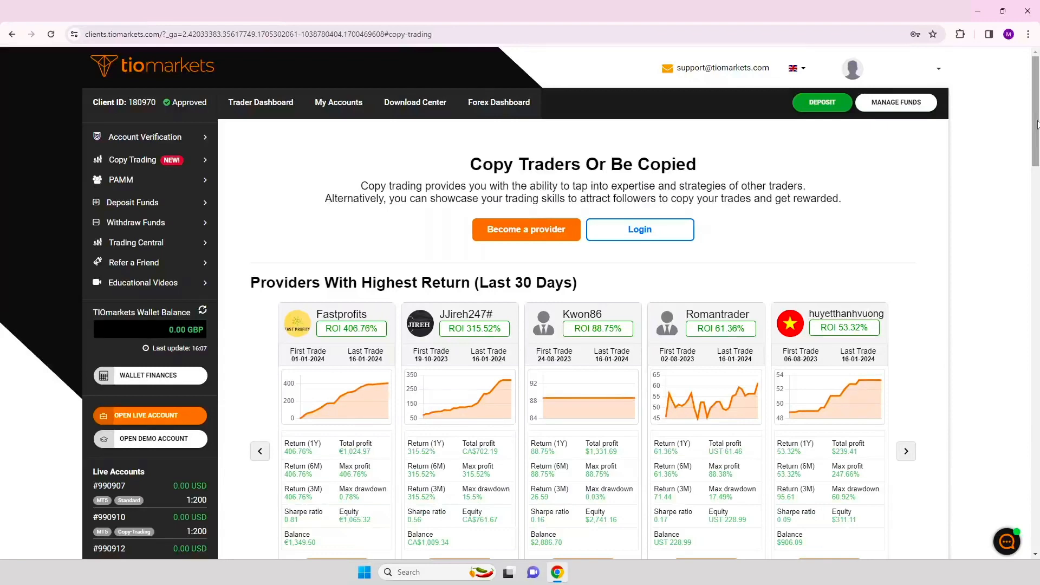
pyautogui.scroll(-3)
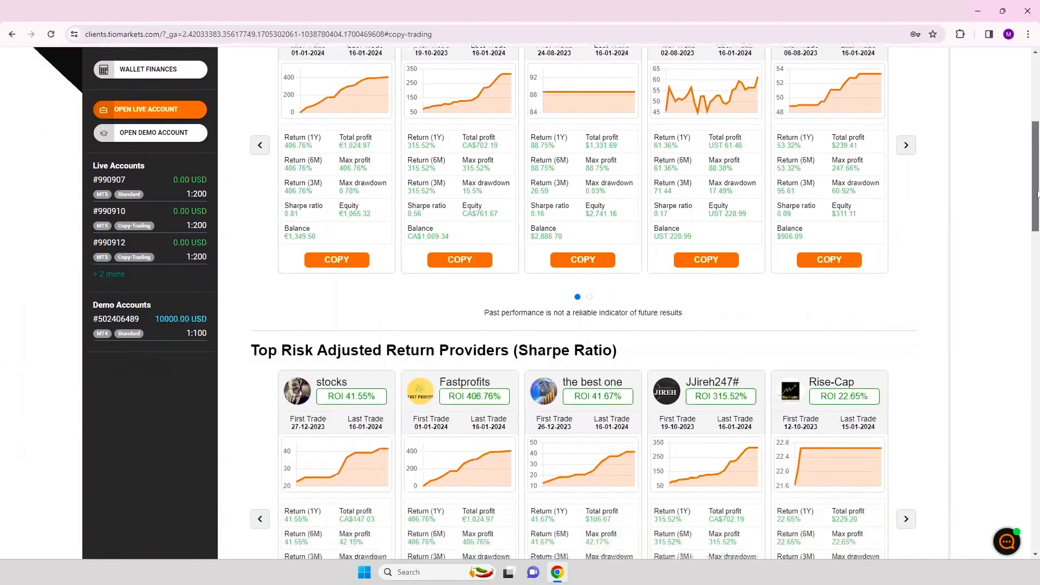
pyautogui.scroll(-3)
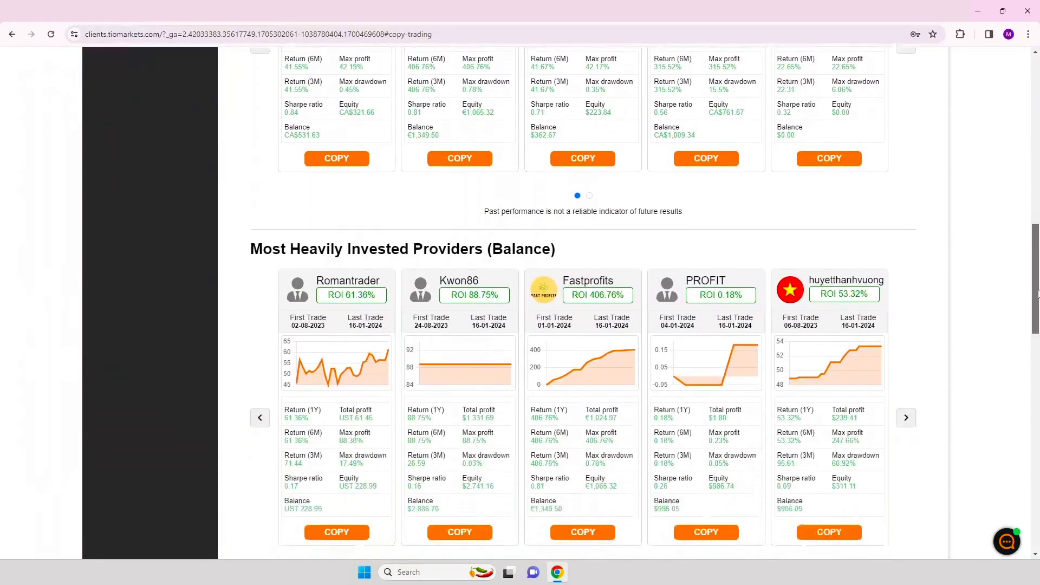
pyautogui.scroll(-3)
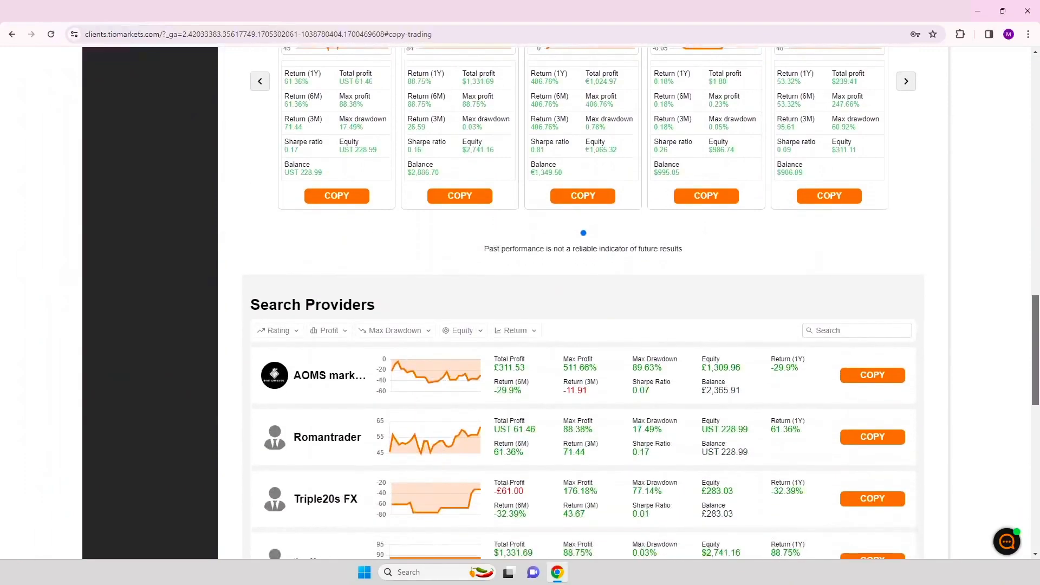
pyautogui.scroll(3)
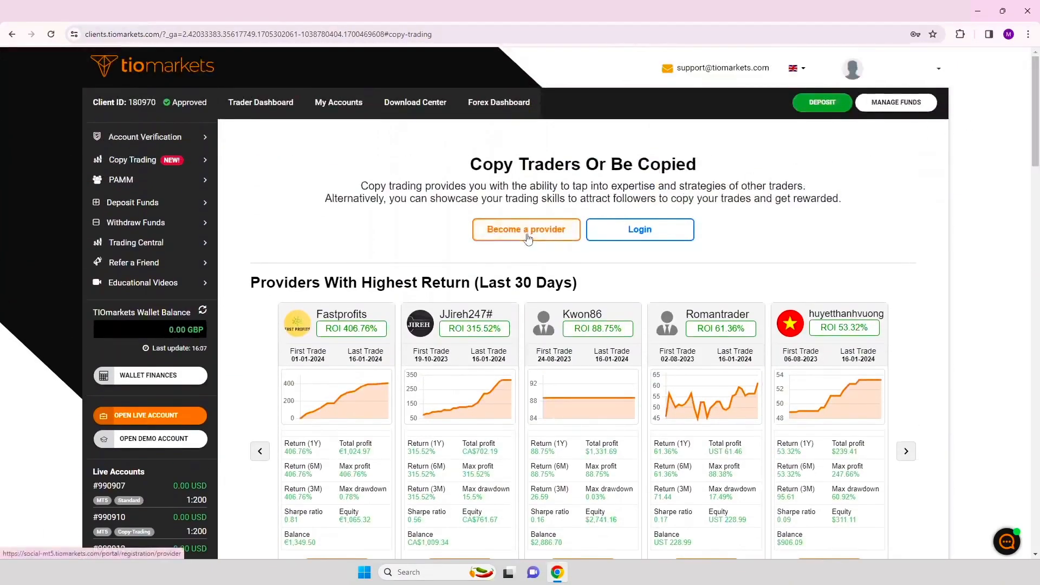
# Start strategy provider registration and reach its server selection.
pyautogui.click(525, 230)
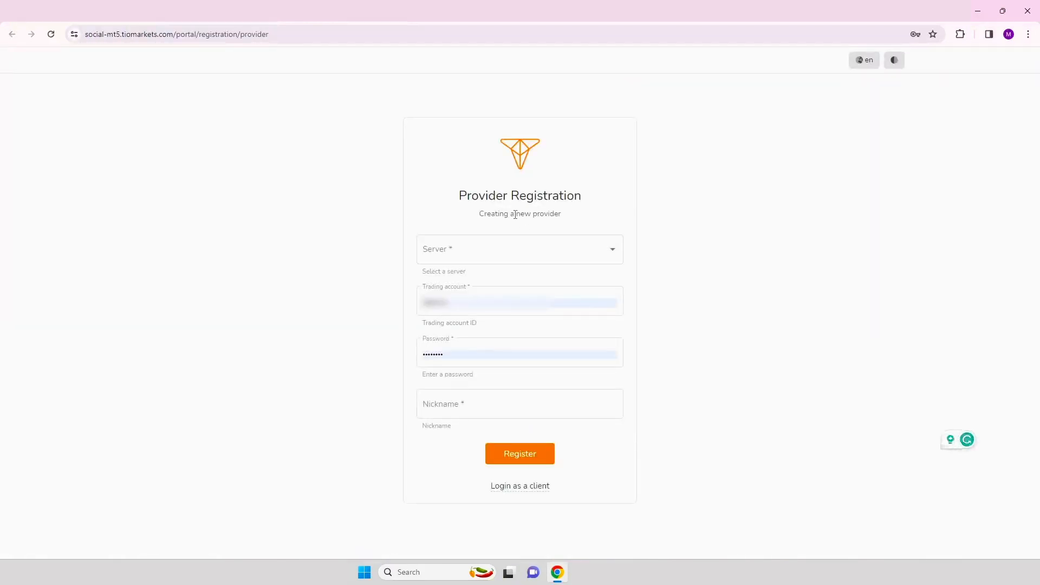
pyautogui.moveTo(520, 486)
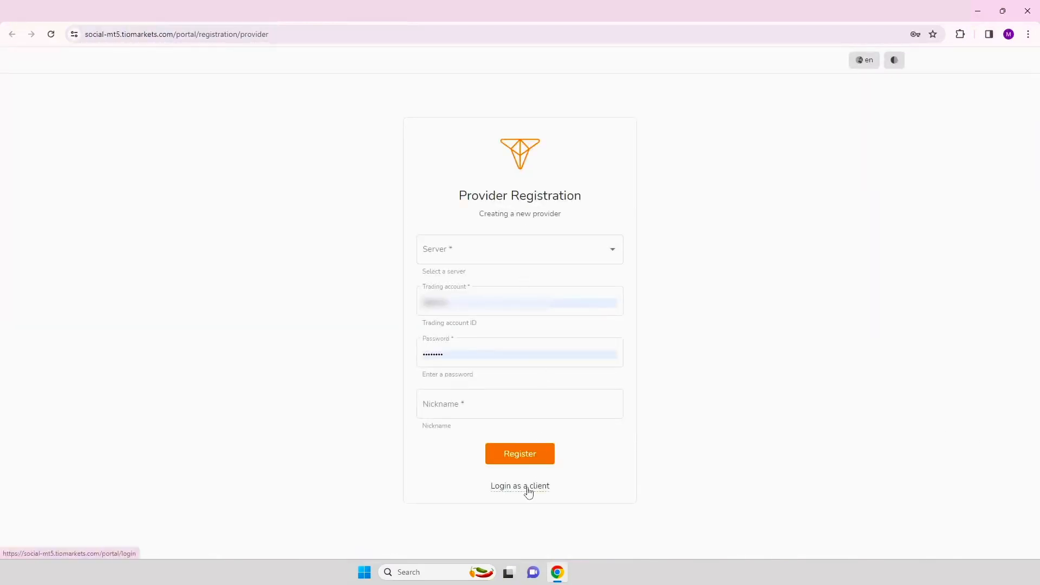
pyautogui.click(519, 485)
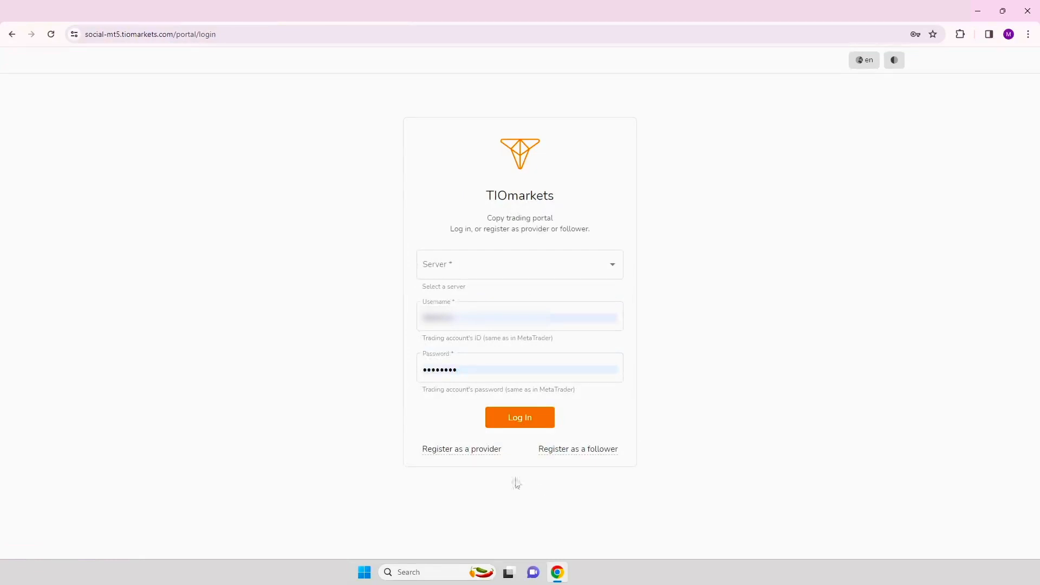
pyautogui.click(462, 448)
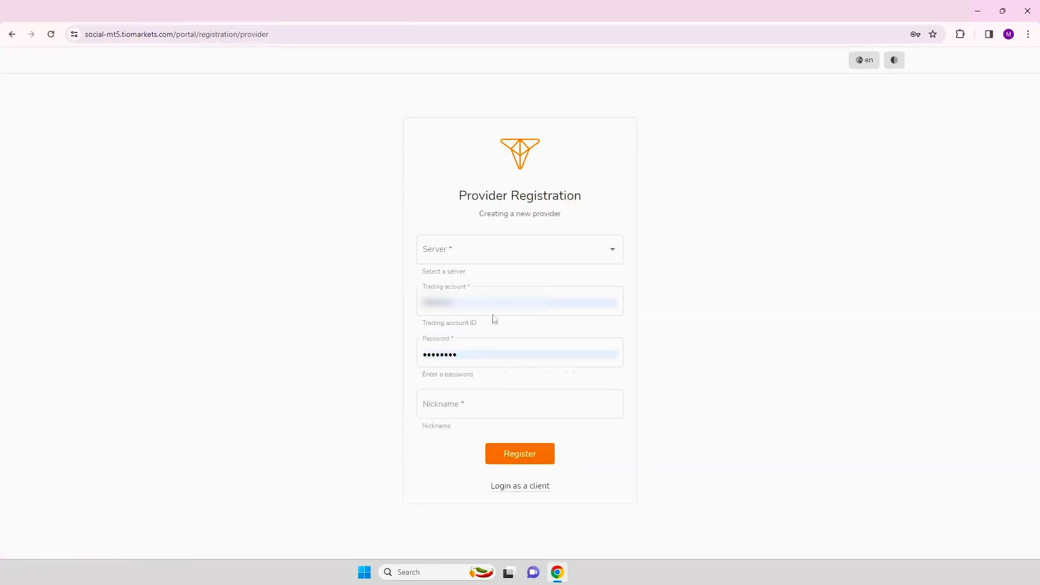
pyautogui.click(519, 250)
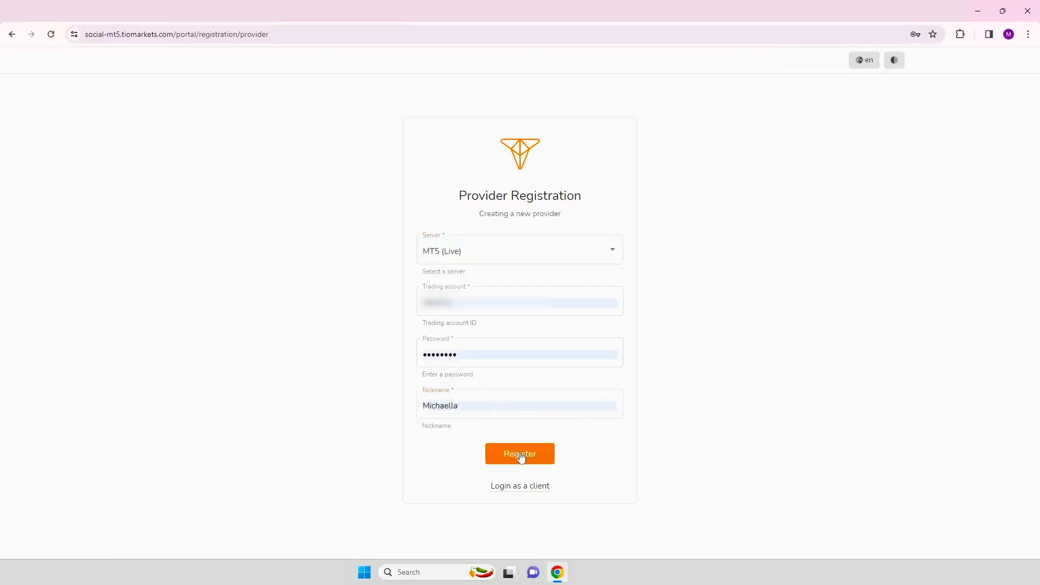
pyautogui.moveTo(517, 482)
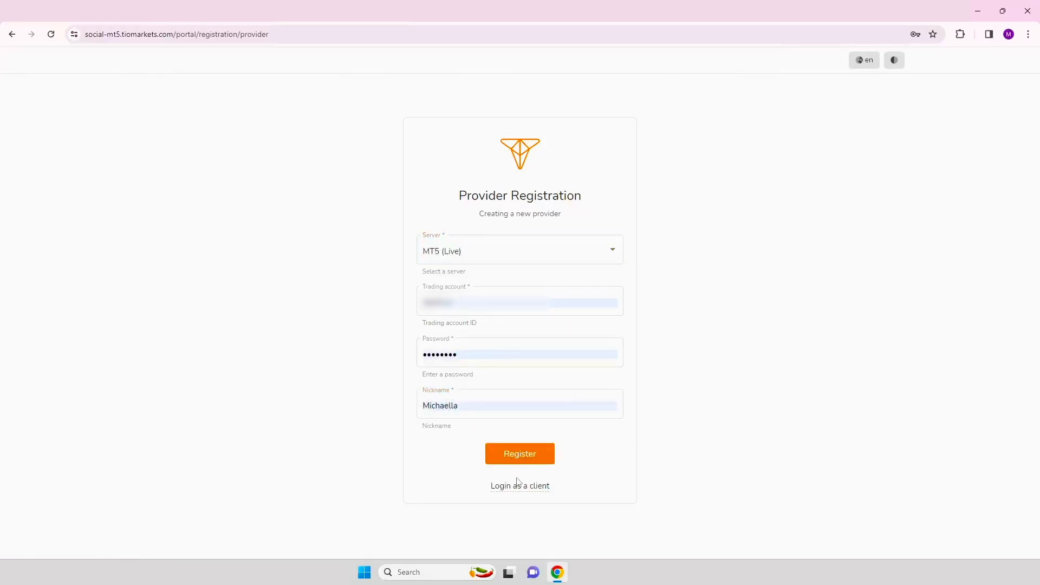
# Log in to the copy trading portal on the MT5 (Live) server with the saved credentials.
pyautogui.click(518, 485)
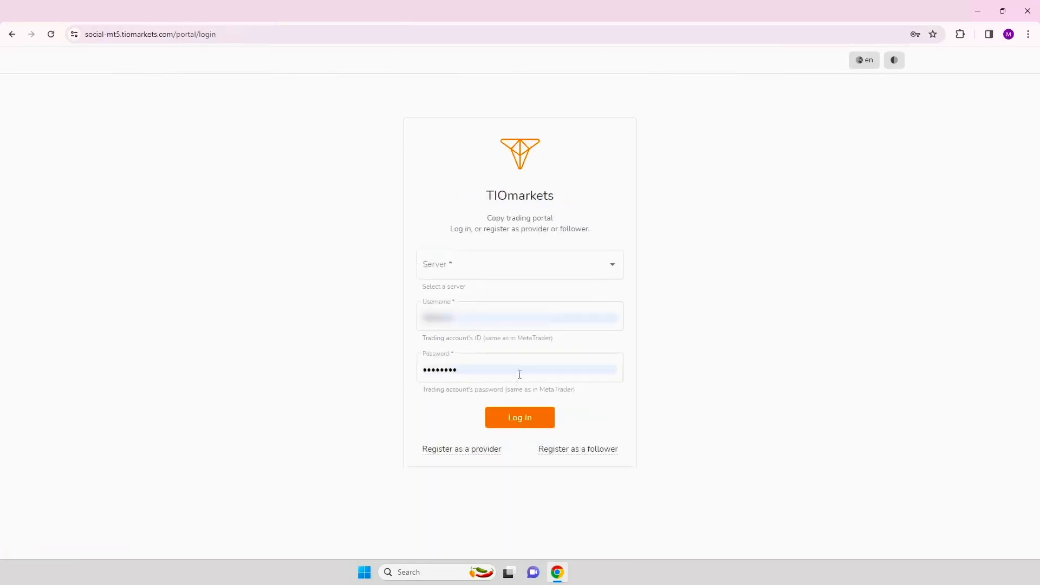
pyautogui.click(519, 264)
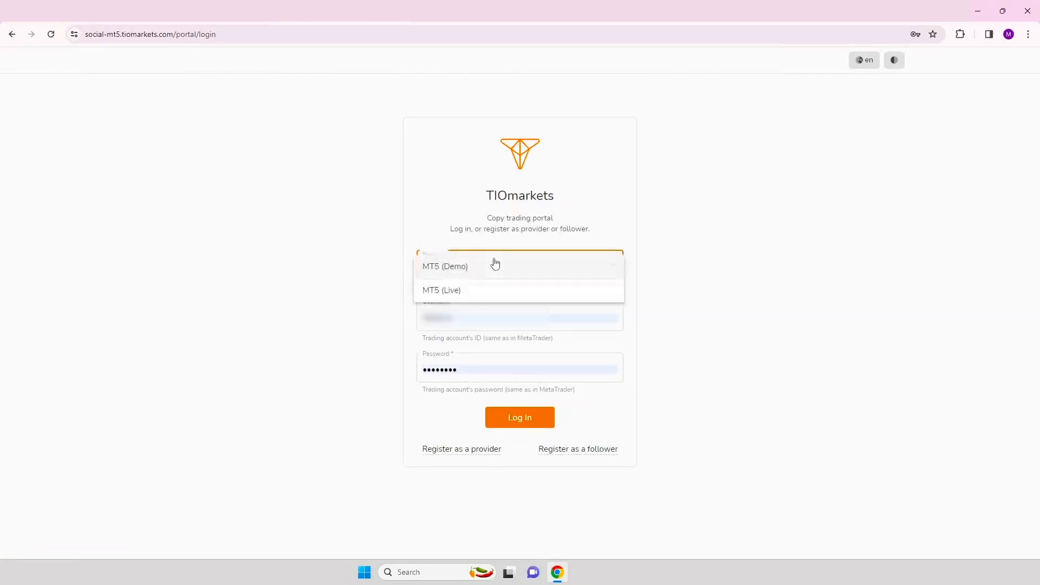
pyautogui.click(442, 291)
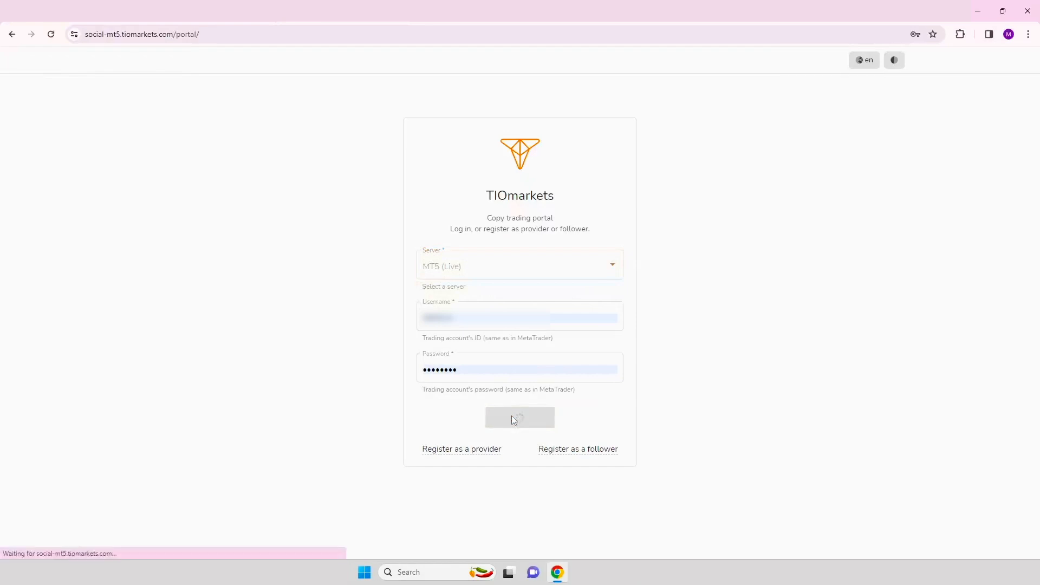
pyautogui.click(519, 418)
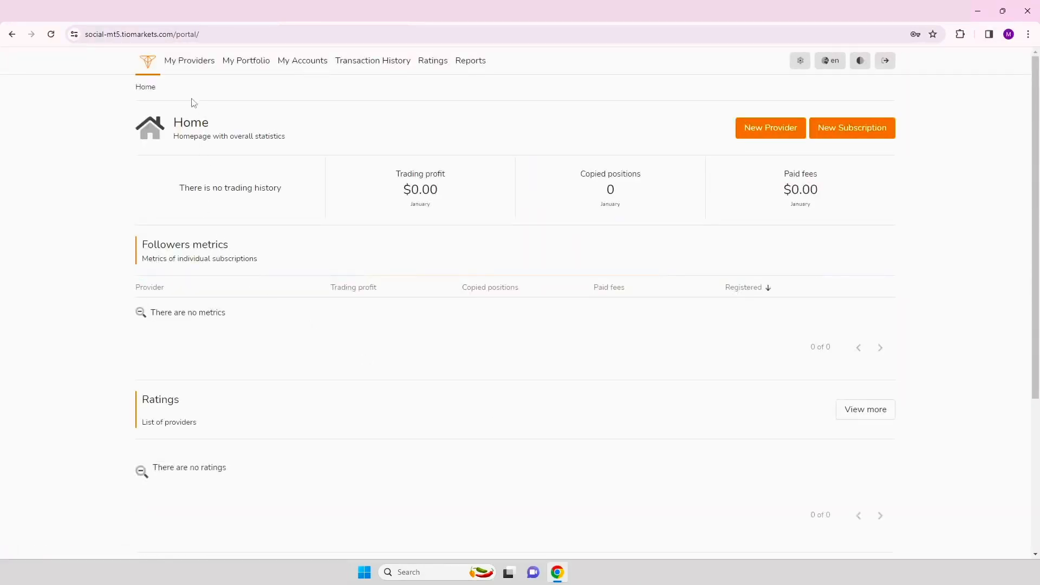
# Edit the Michaella provider's common information, setting Show account name to Disabled.
pyautogui.click(188, 61)
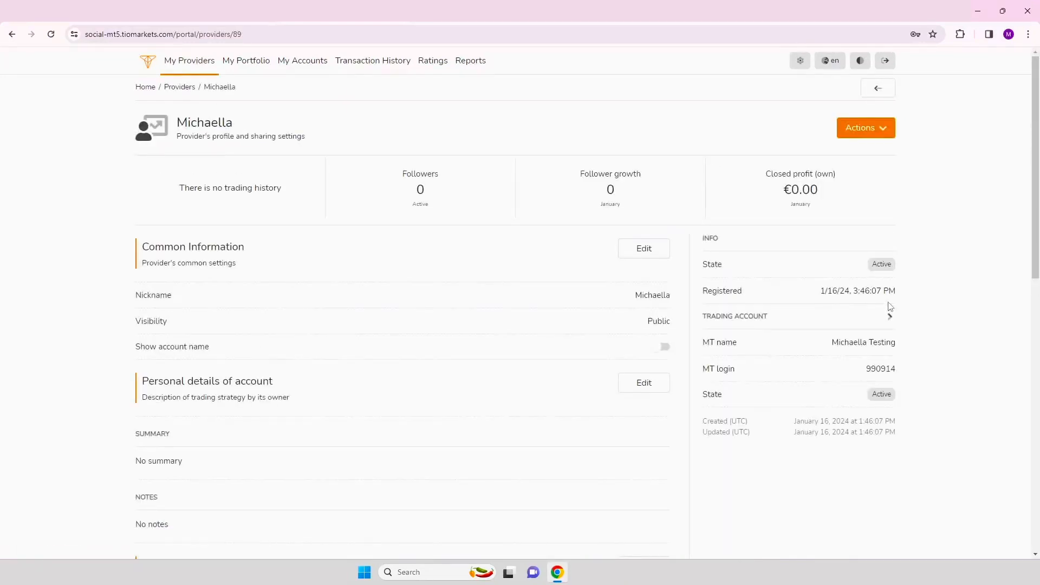
pyautogui.moveTo(914, 290)
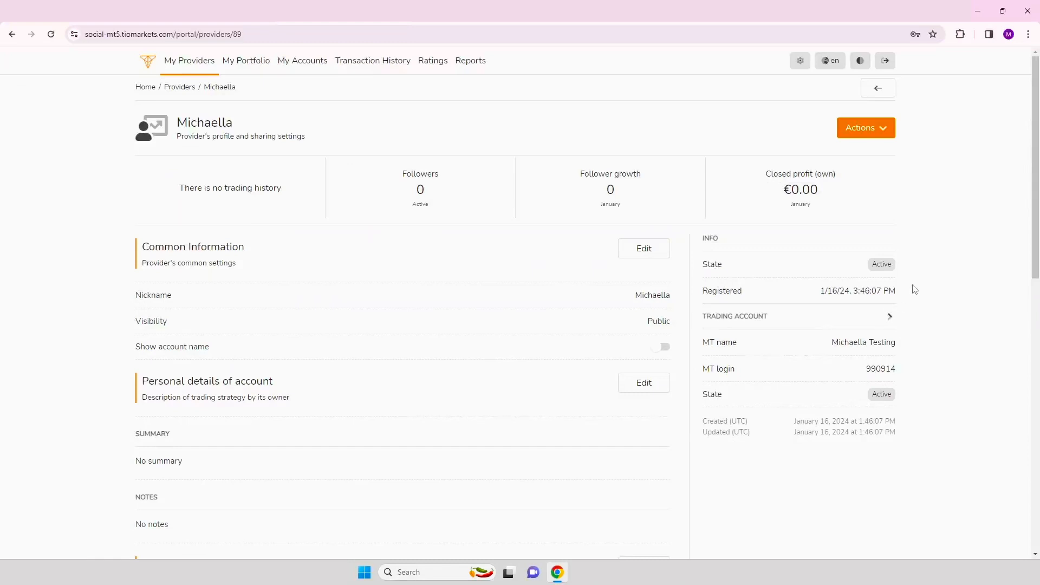
pyautogui.click(642, 248)
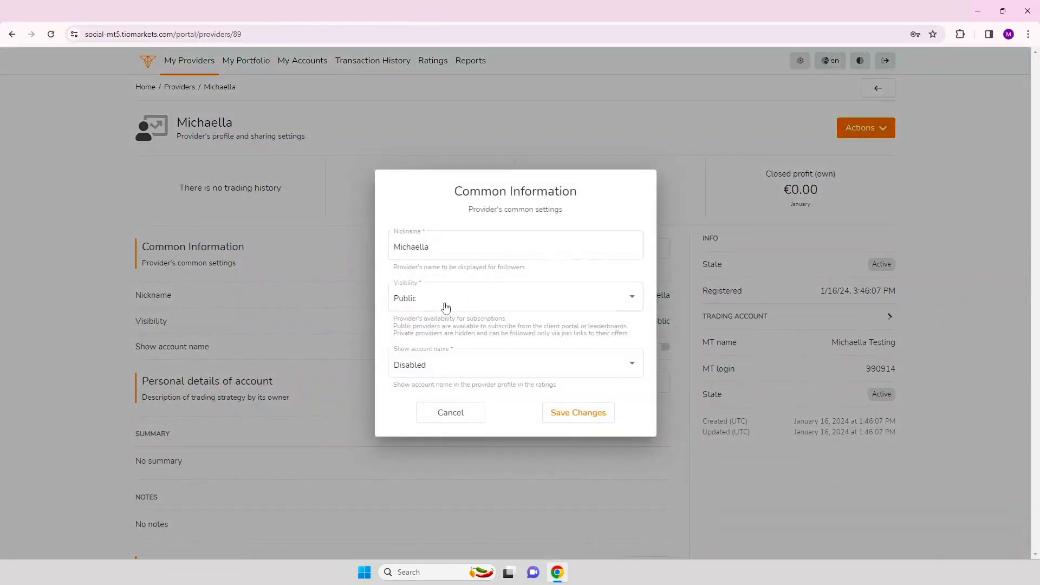
pyautogui.click(515, 364)
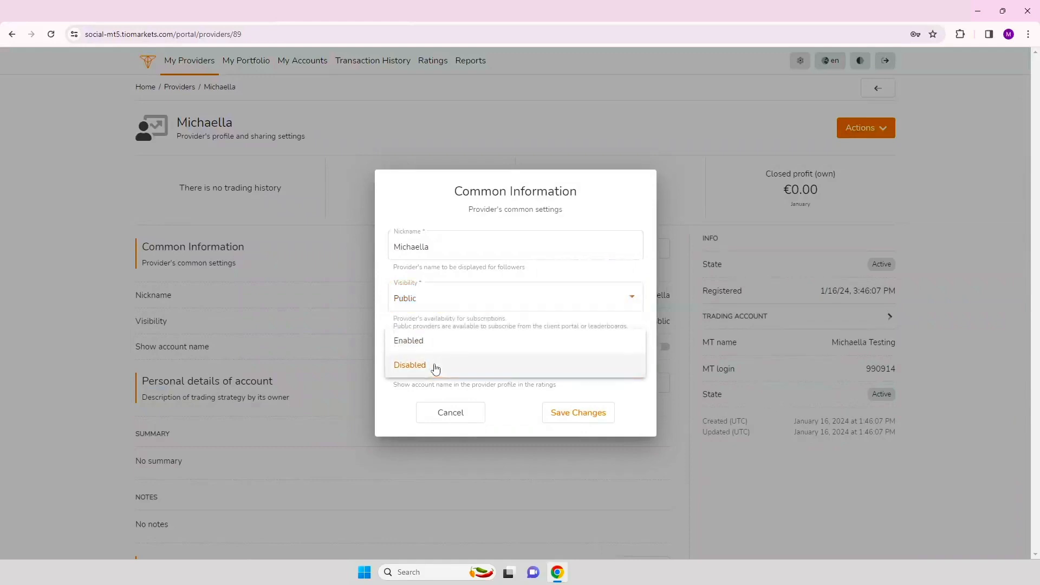
pyautogui.click(450, 411)
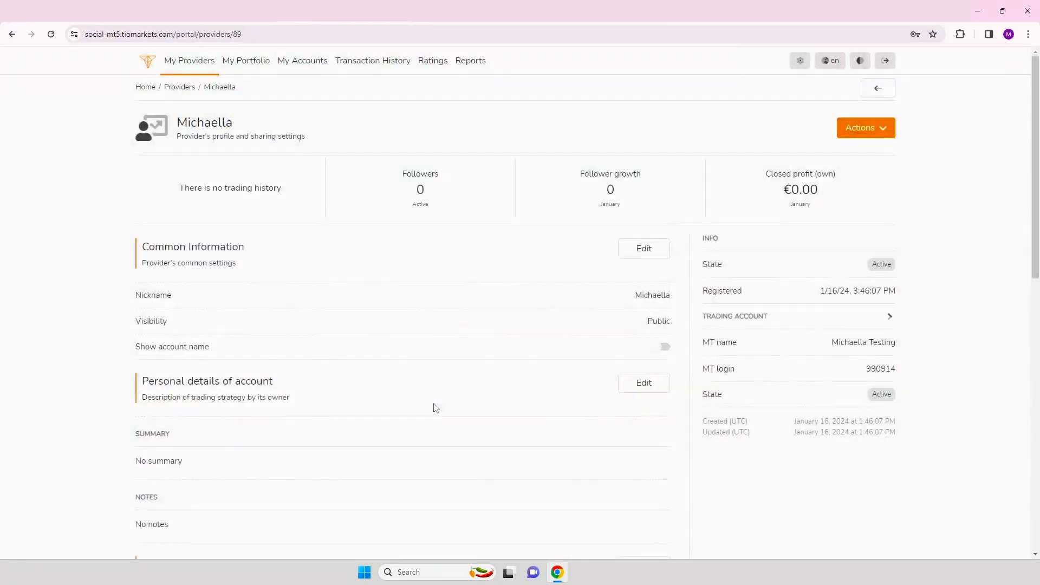
pyautogui.click(642, 382)
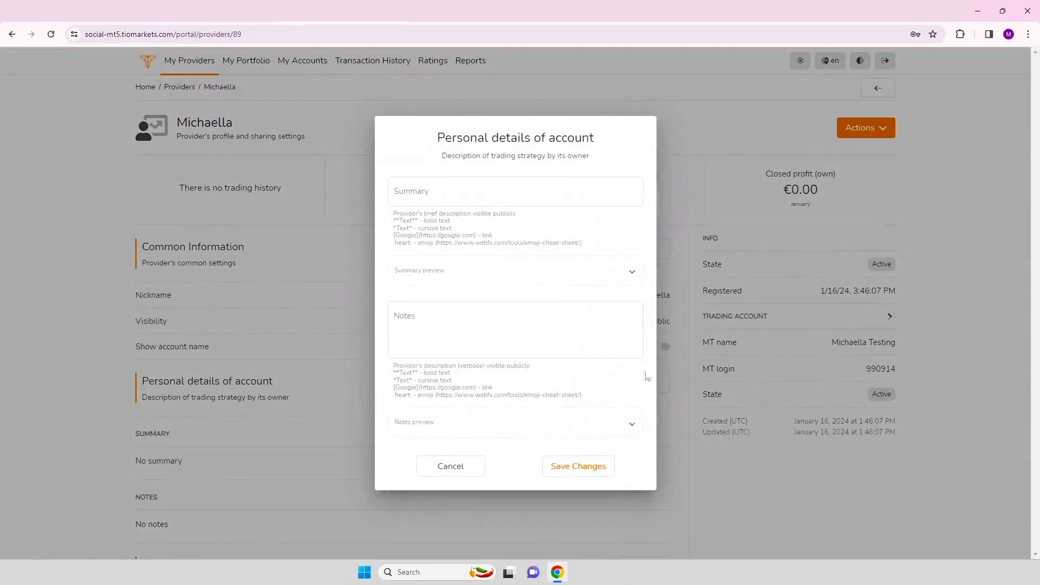
pyautogui.click(515, 190)
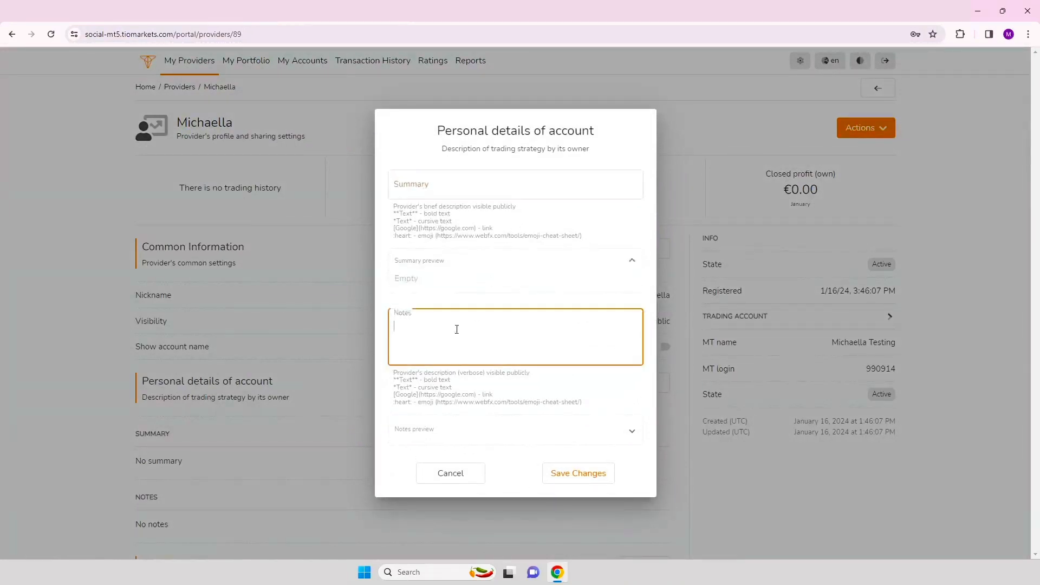
pyautogui.click(449, 473)
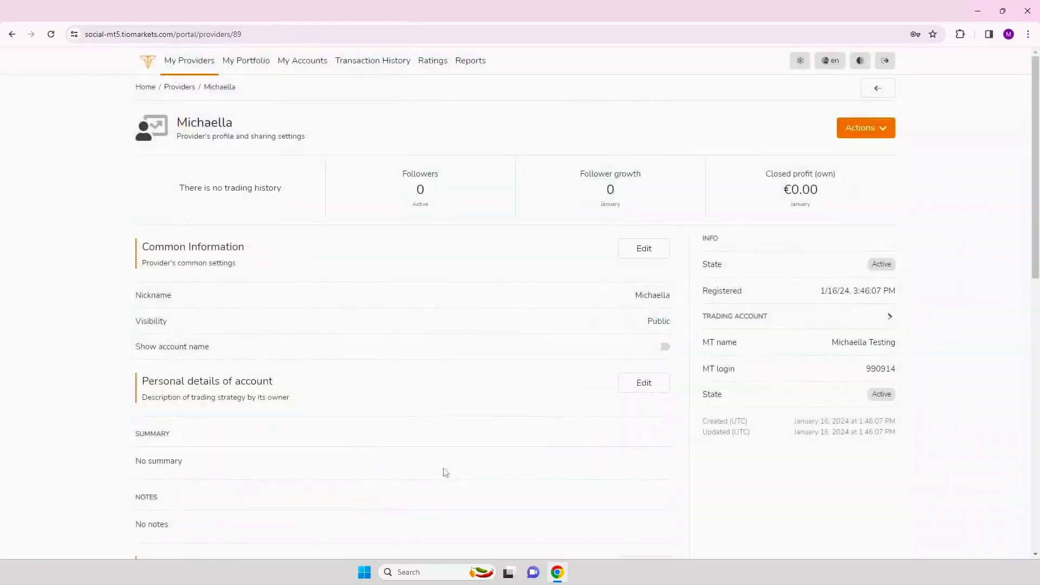
pyautogui.scroll(-3)
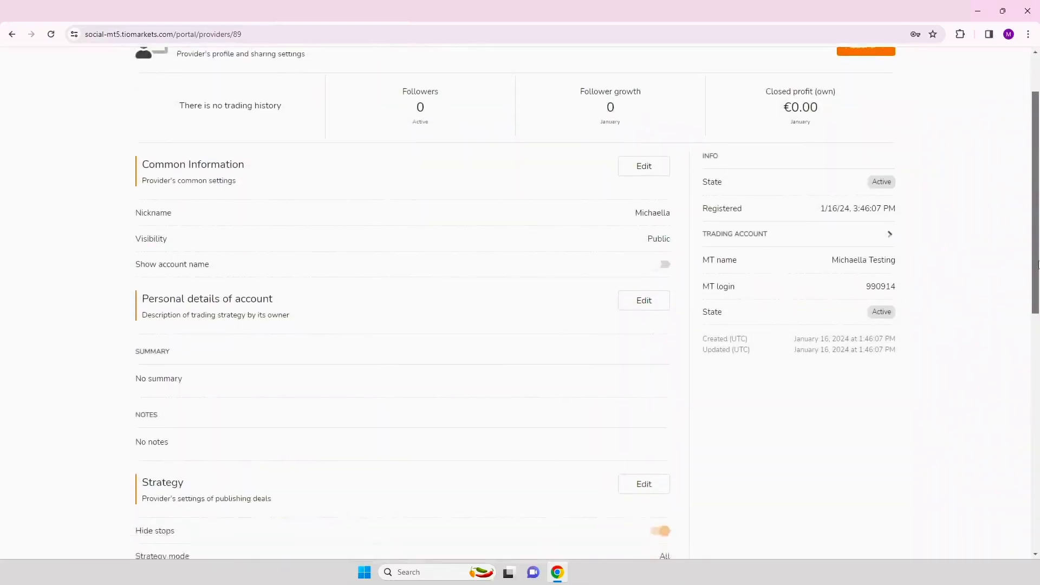
pyautogui.scroll(-3)
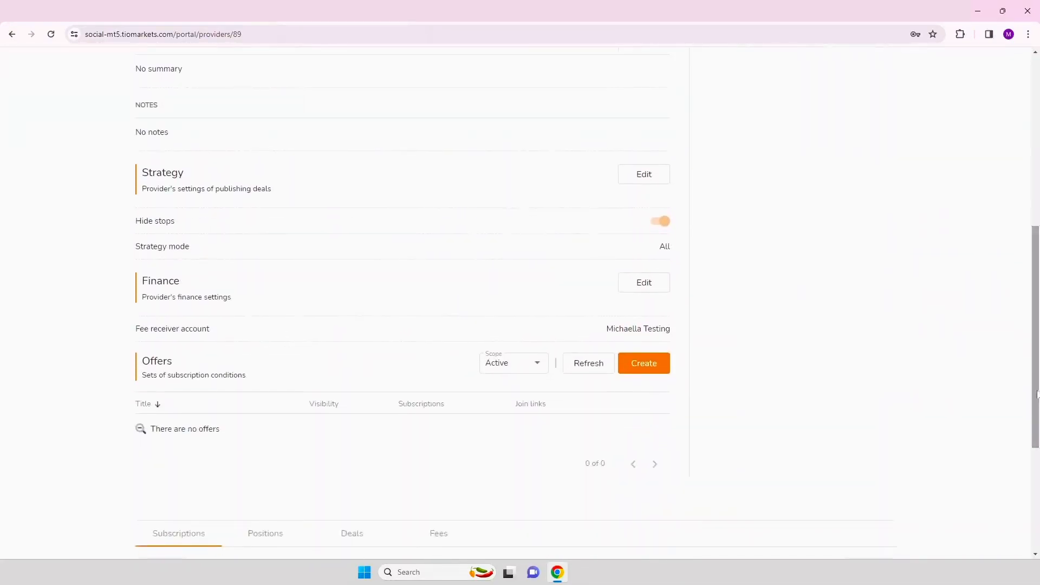
pyautogui.click(643, 173)
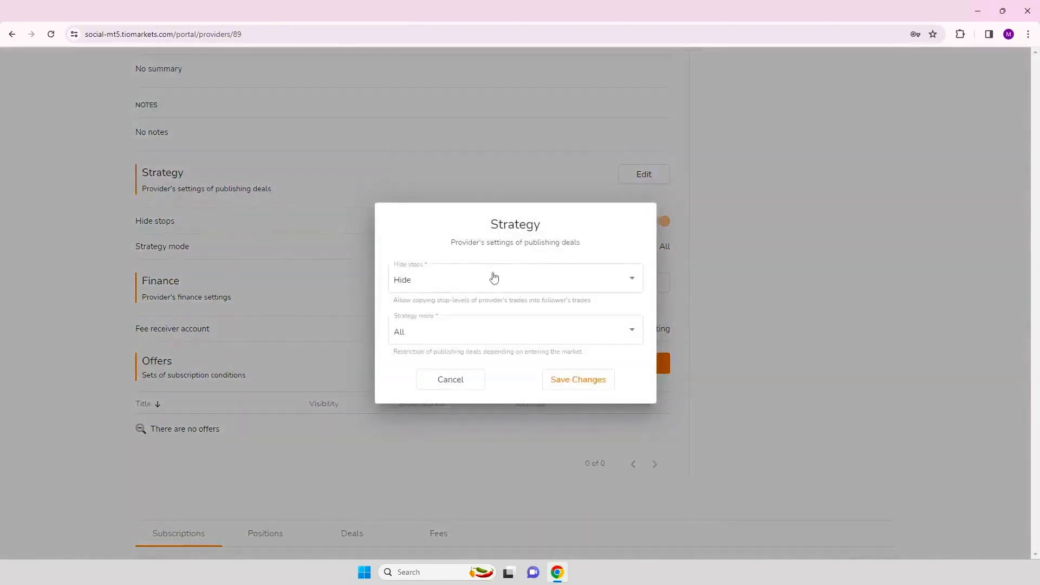
pyautogui.click(515, 332)
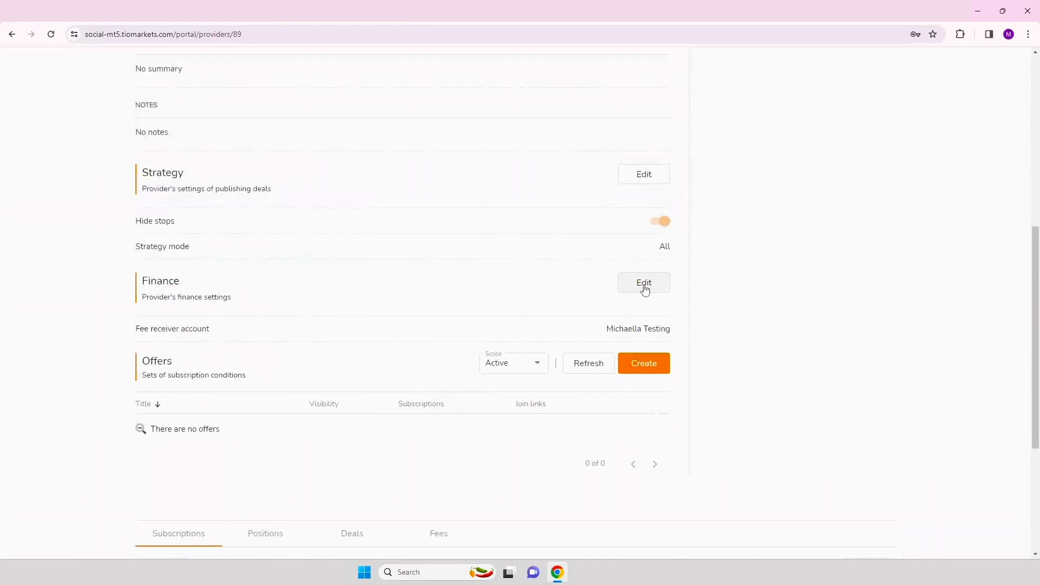
pyautogui.click(642, 283)
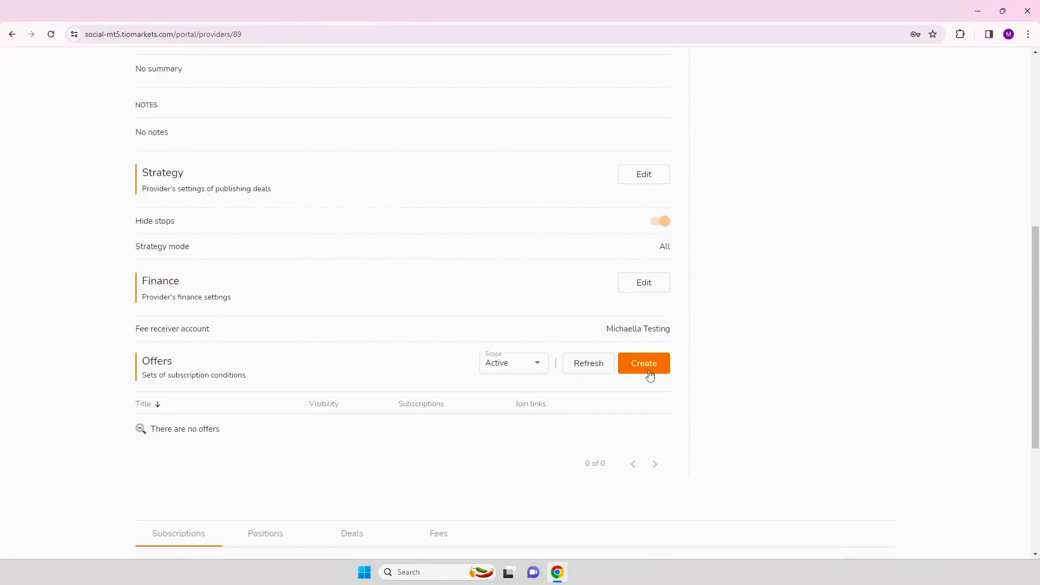
pyautogui.click(642, 362)
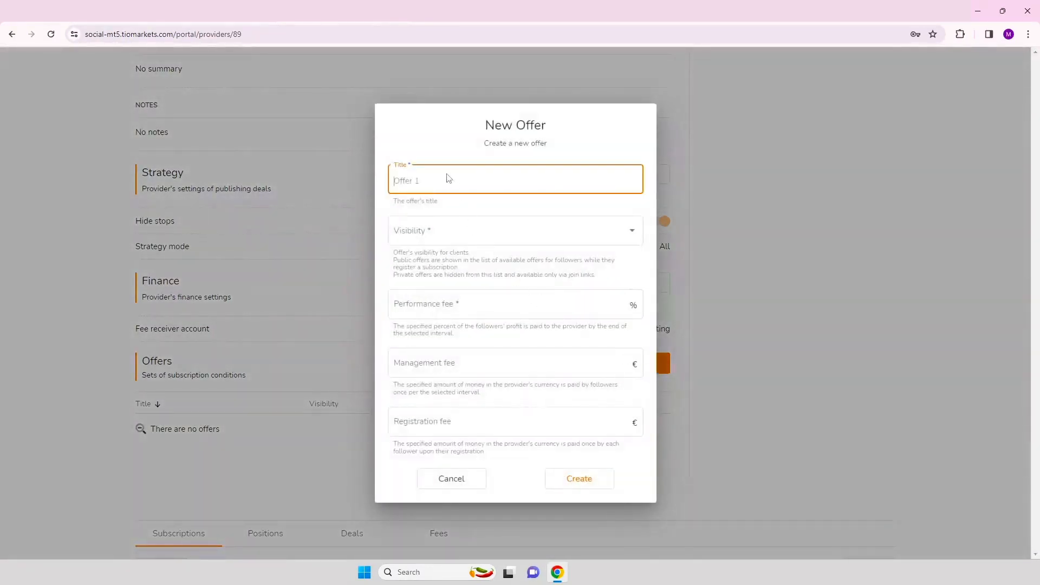
pyautogui.click(514, 230)
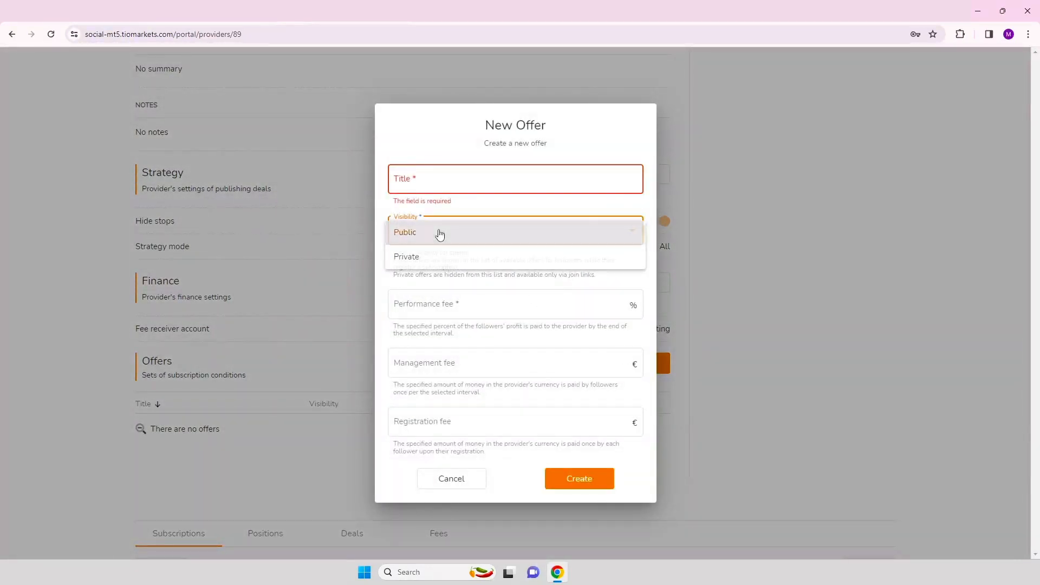
pyautogui.click(404, 232)
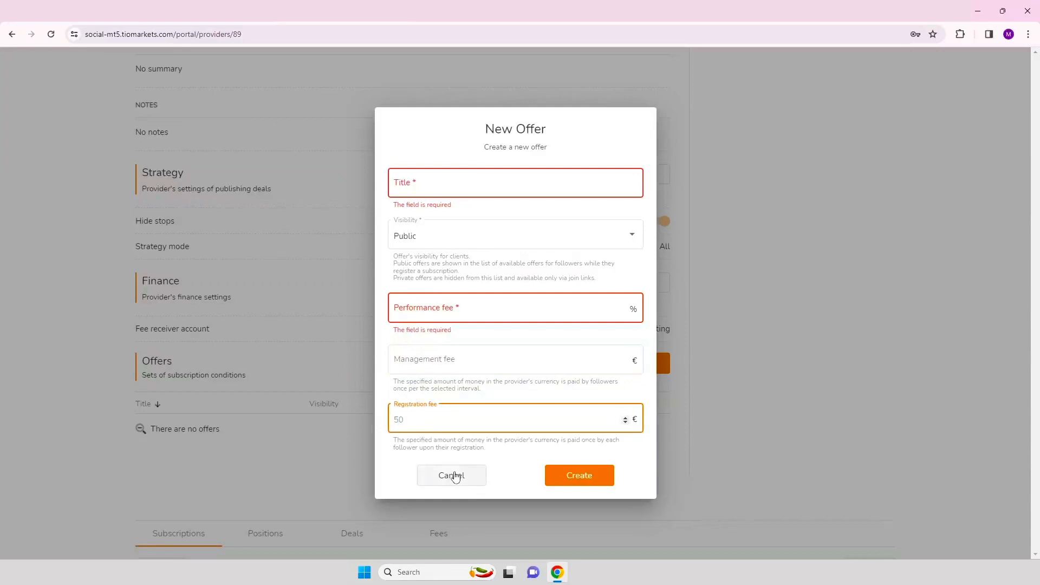
pyautogui.click(451, 476)
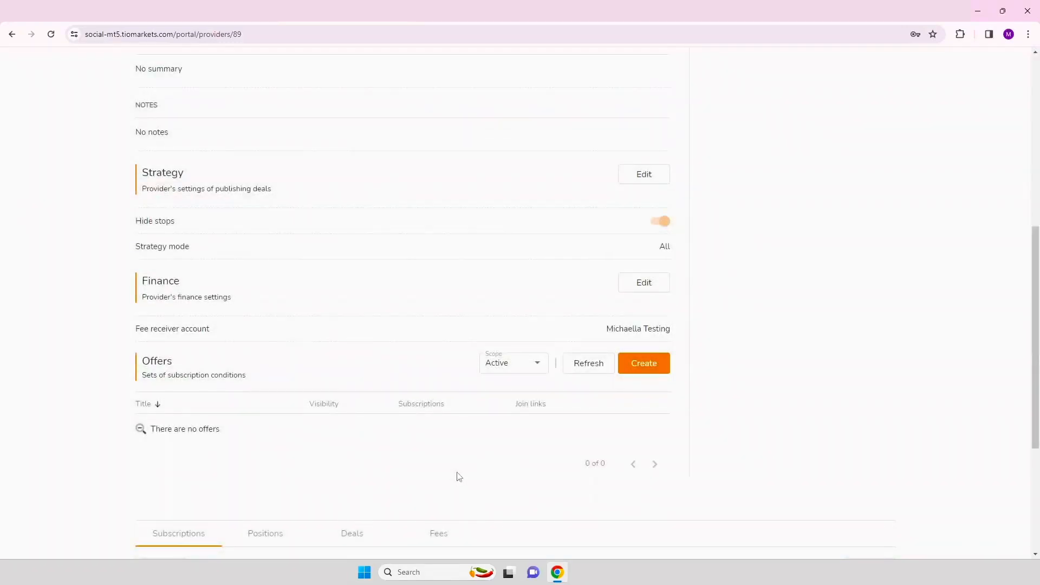